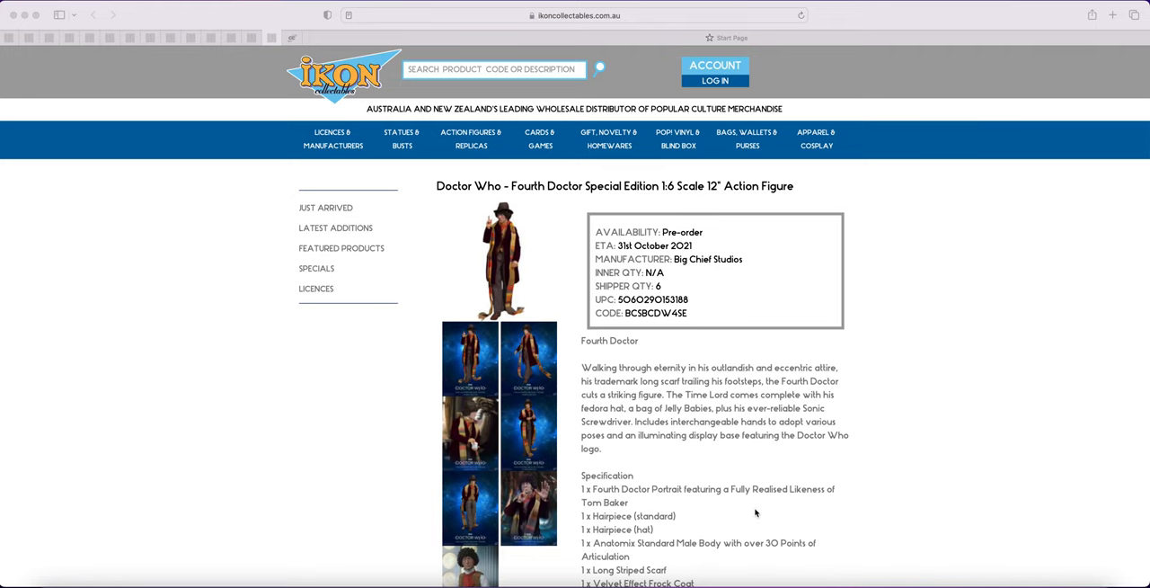
mouse_move(755, 518)
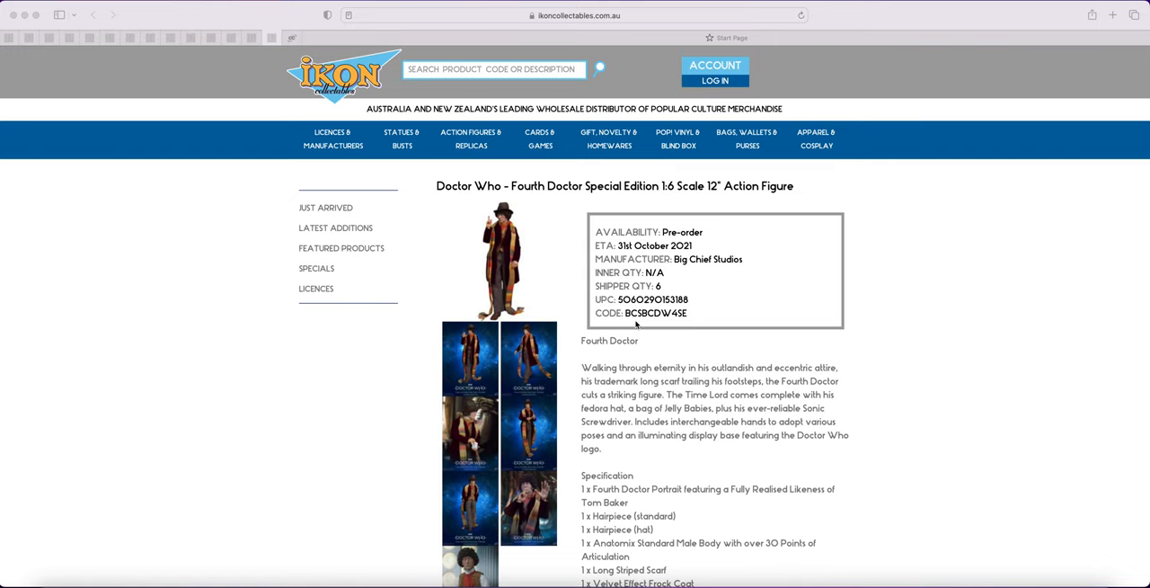
mouse_move(579, 315)
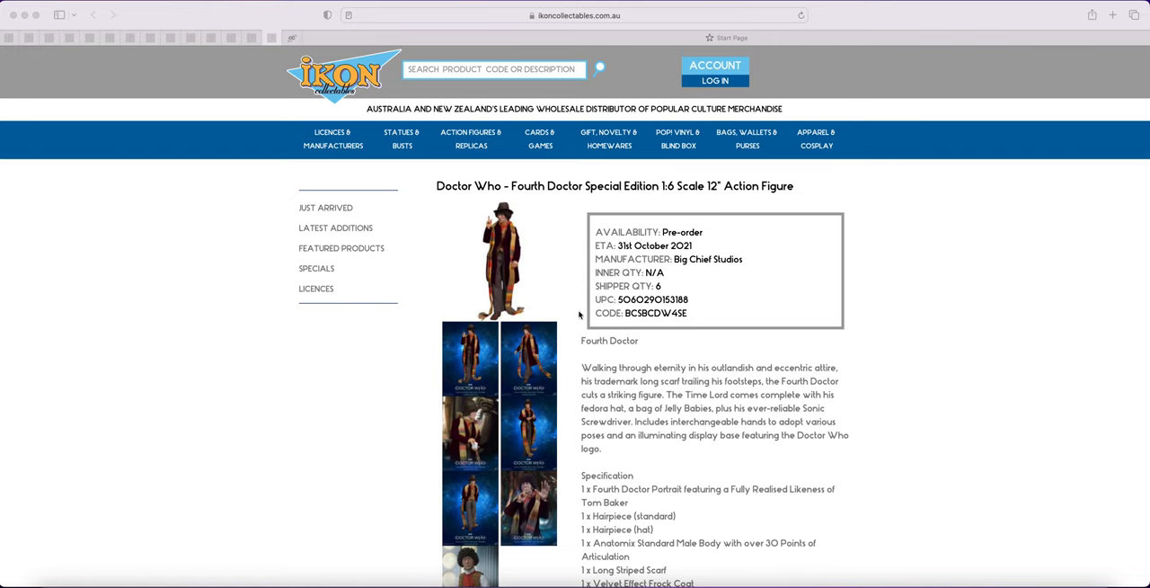
mouse_move(76, 72)
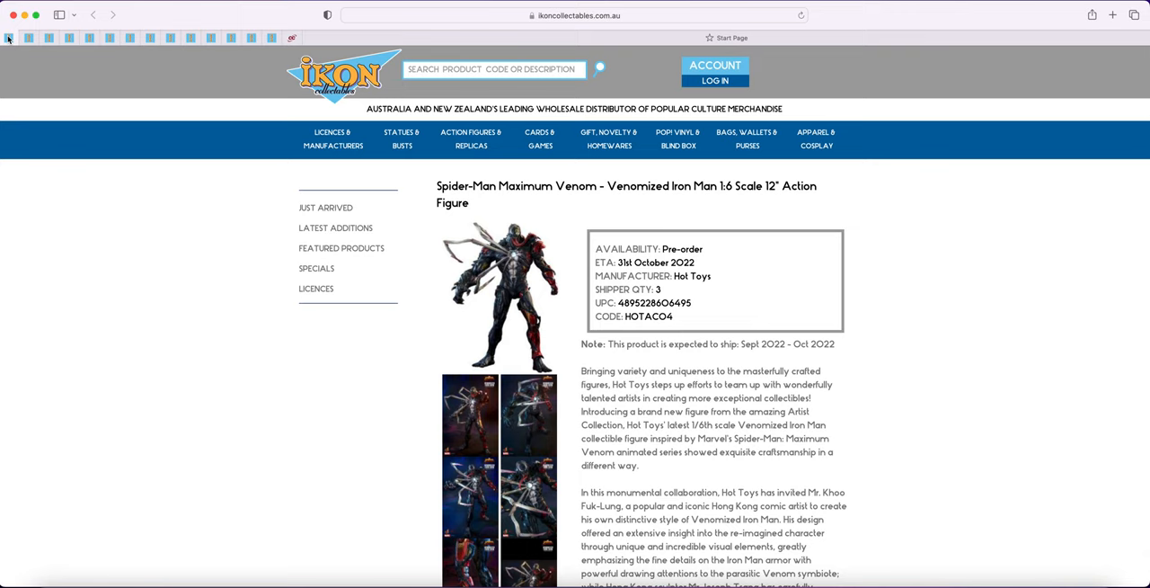
mouse_move(266, 38)
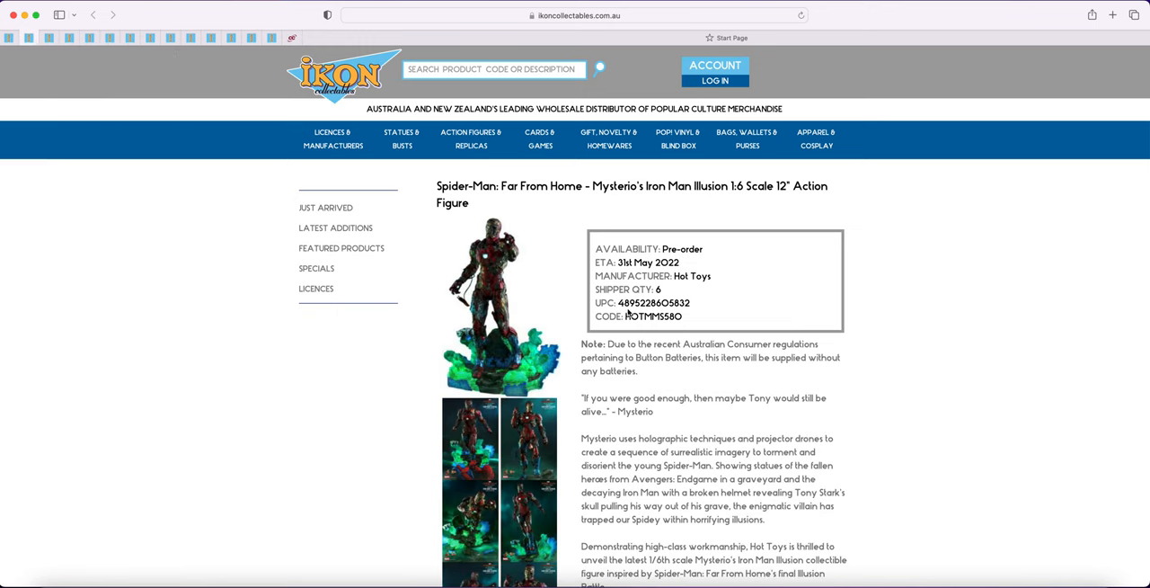
mouse_move(705, 370)
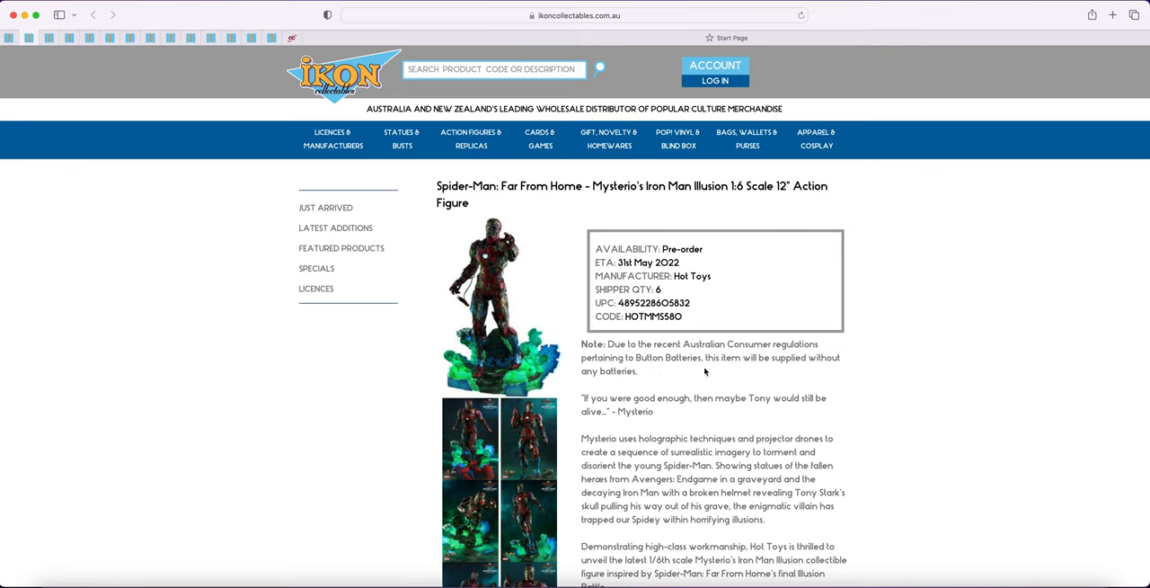
mouse_move(704, 371)
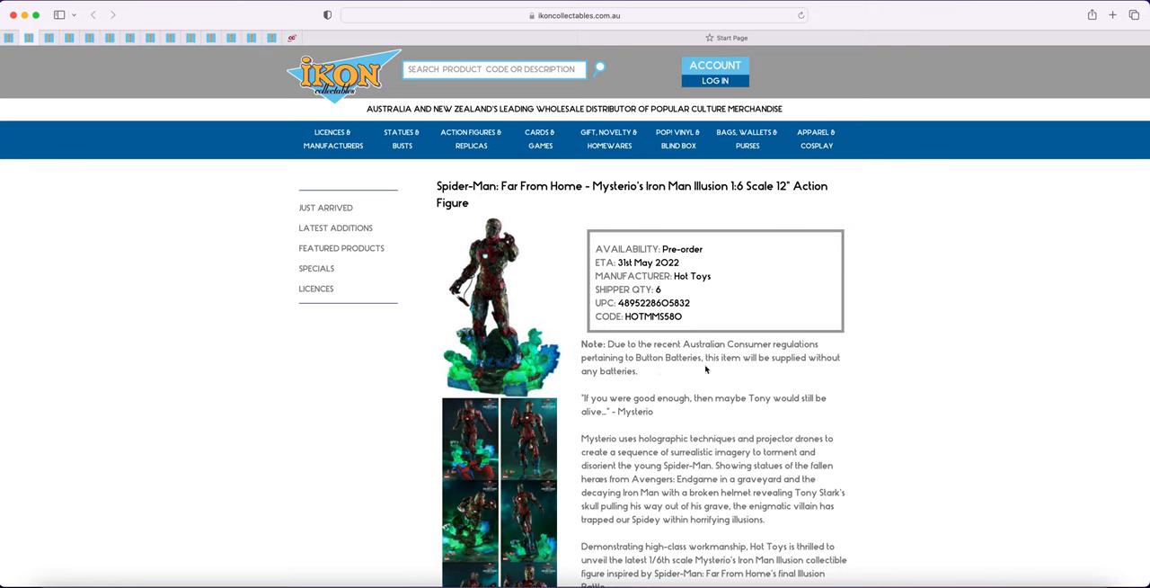
mouse_move(679, 356)
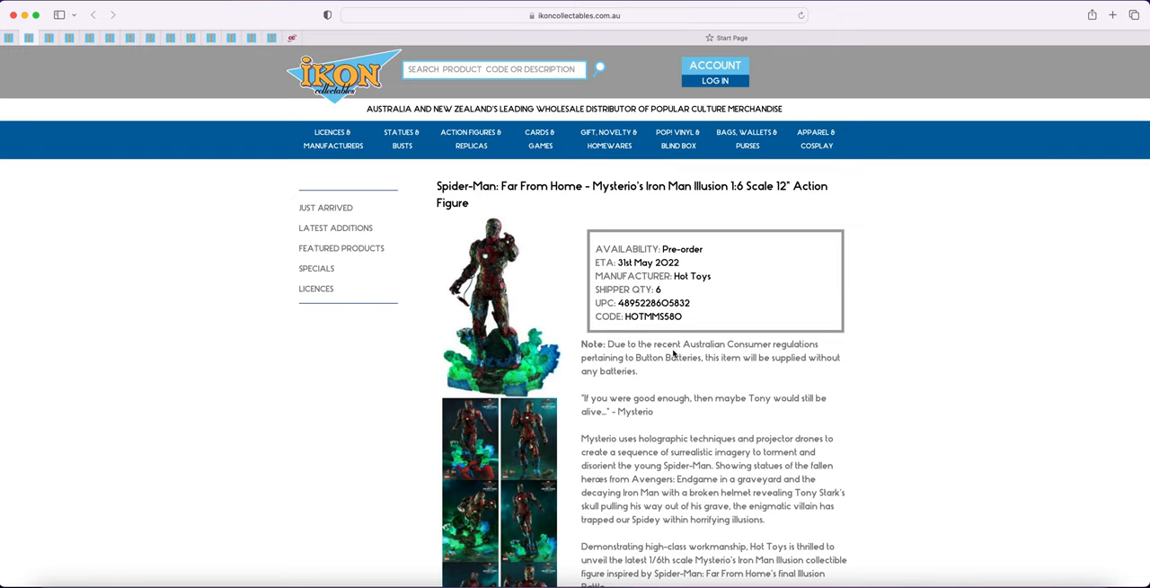
mouse_move(669, 356)
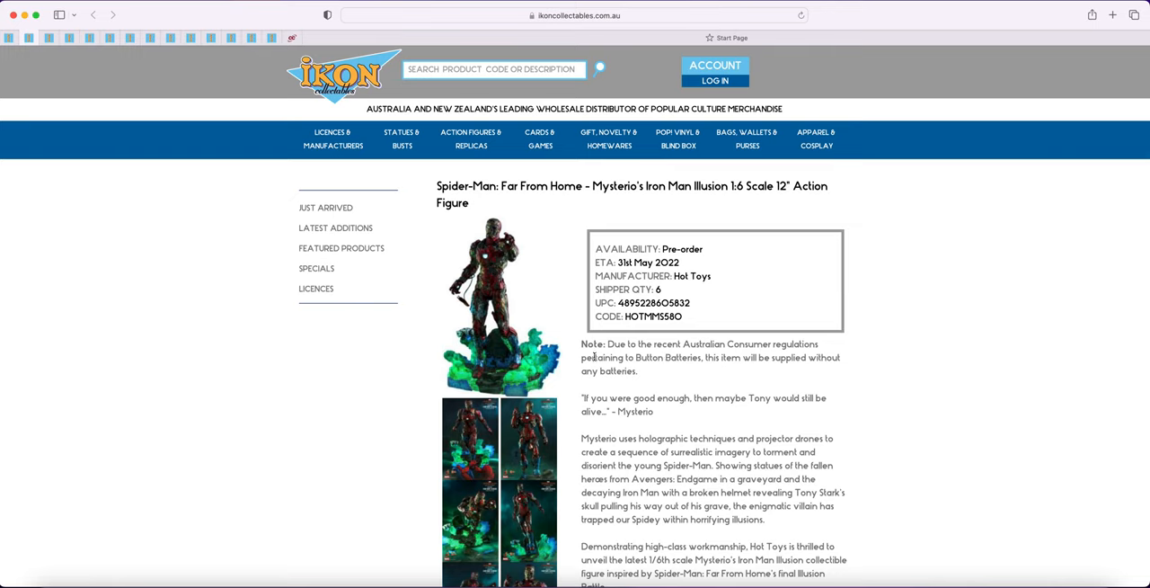
mouse_move(15, 36)
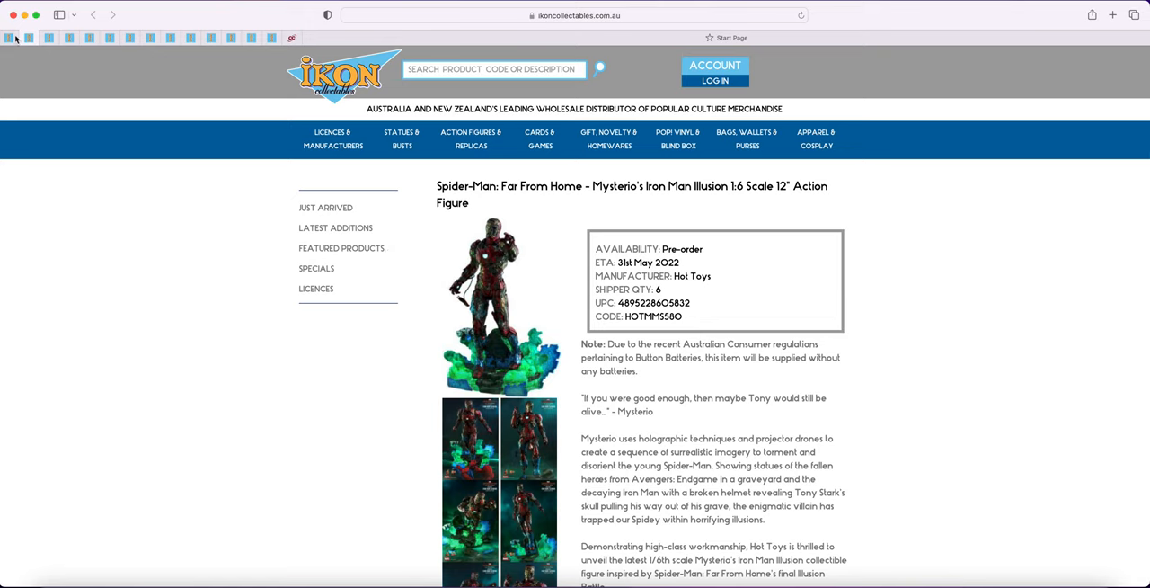
mouse_move(79, 327)
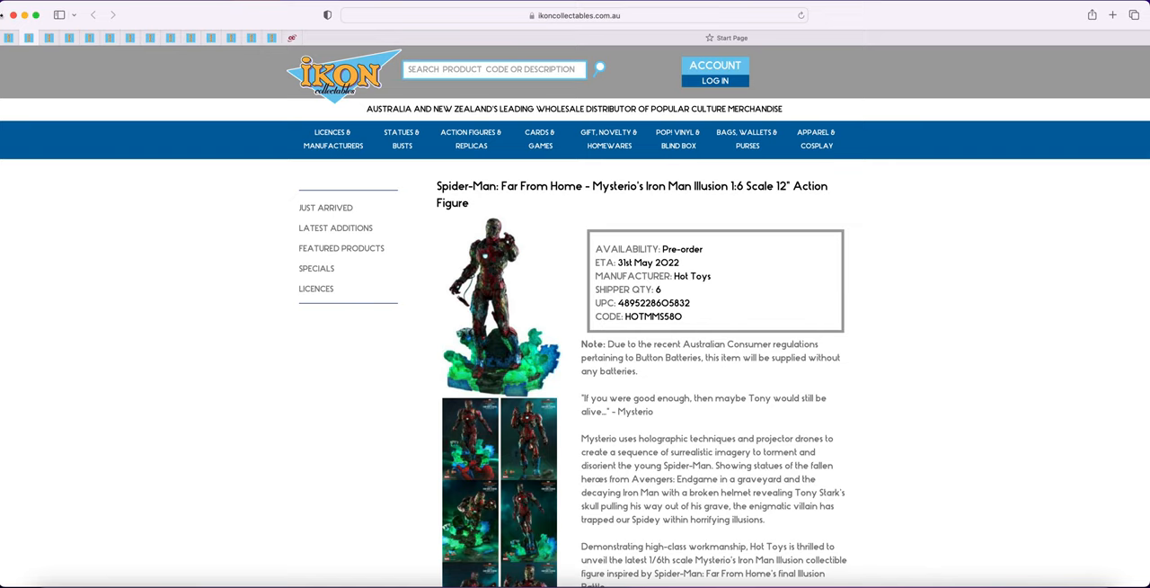
mouse_move(234, 140)
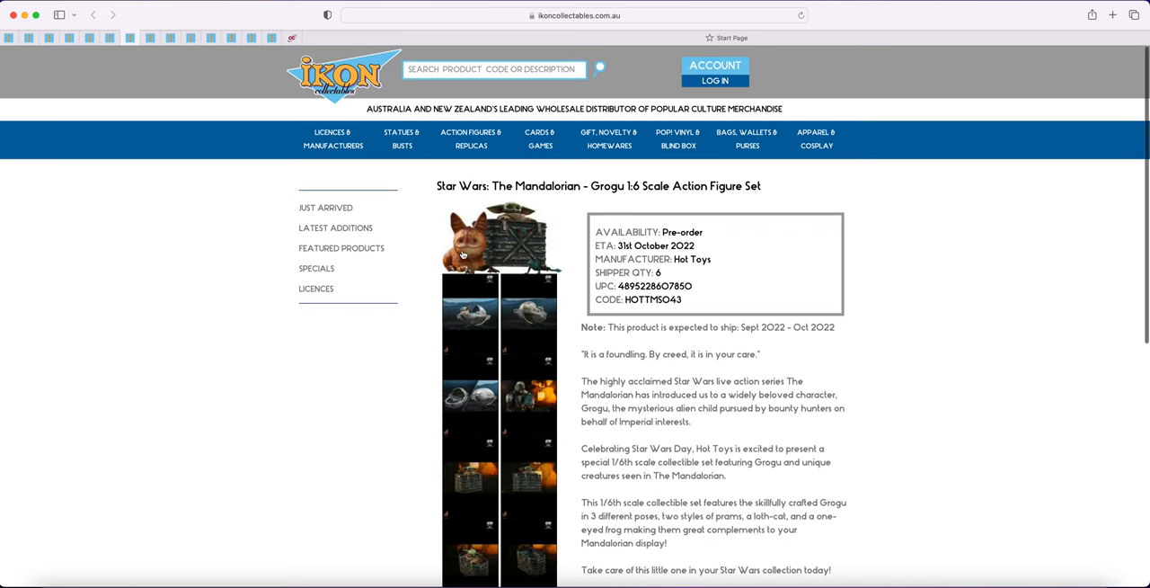
- View the Iron Man Mark LXXXV diecast 1/6 pre-order page and its ETA
scroll(down, 3)
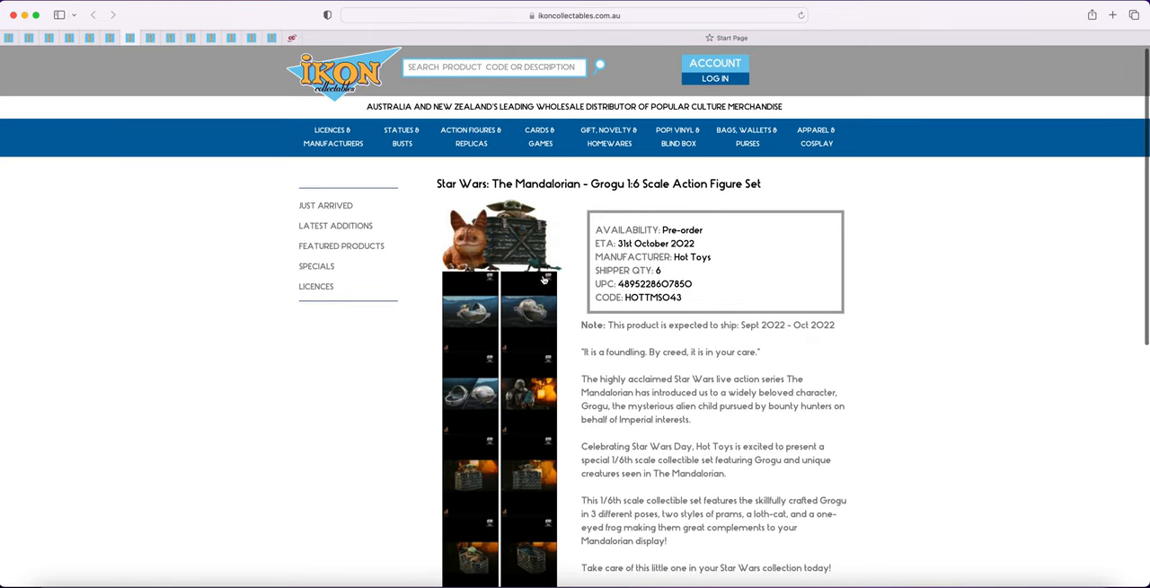
mouse_move(529, 278)
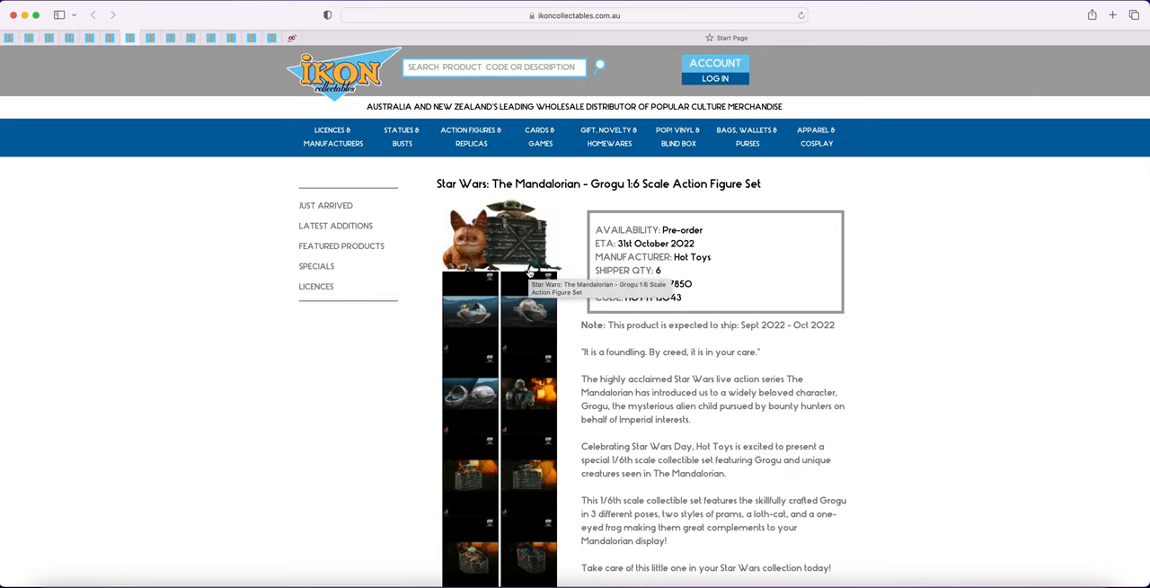
mouse_move(576, 327)
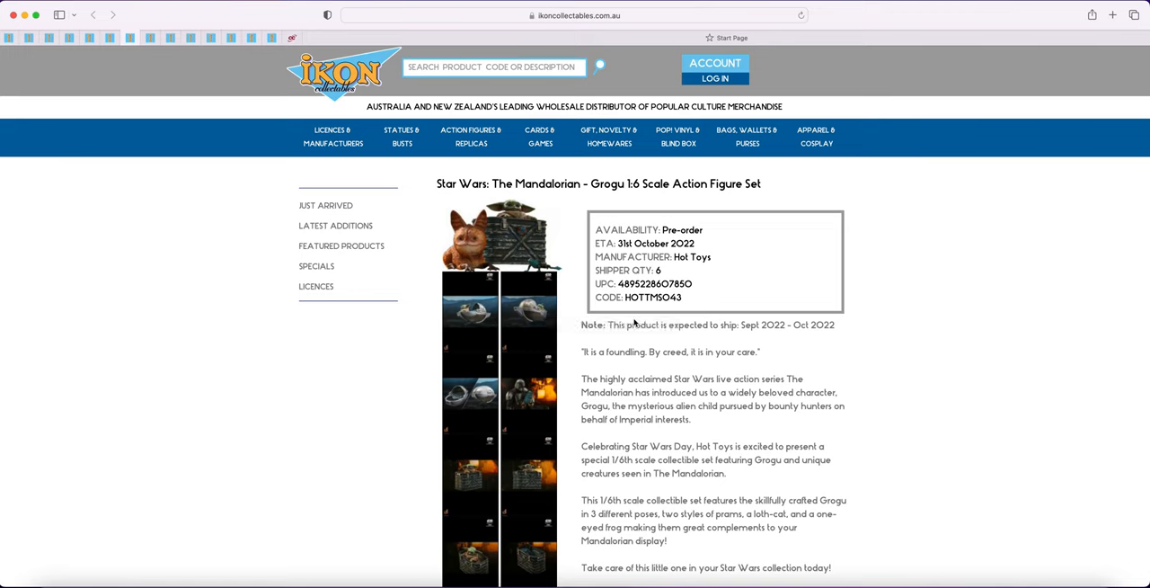
mouse_move(403, 137)
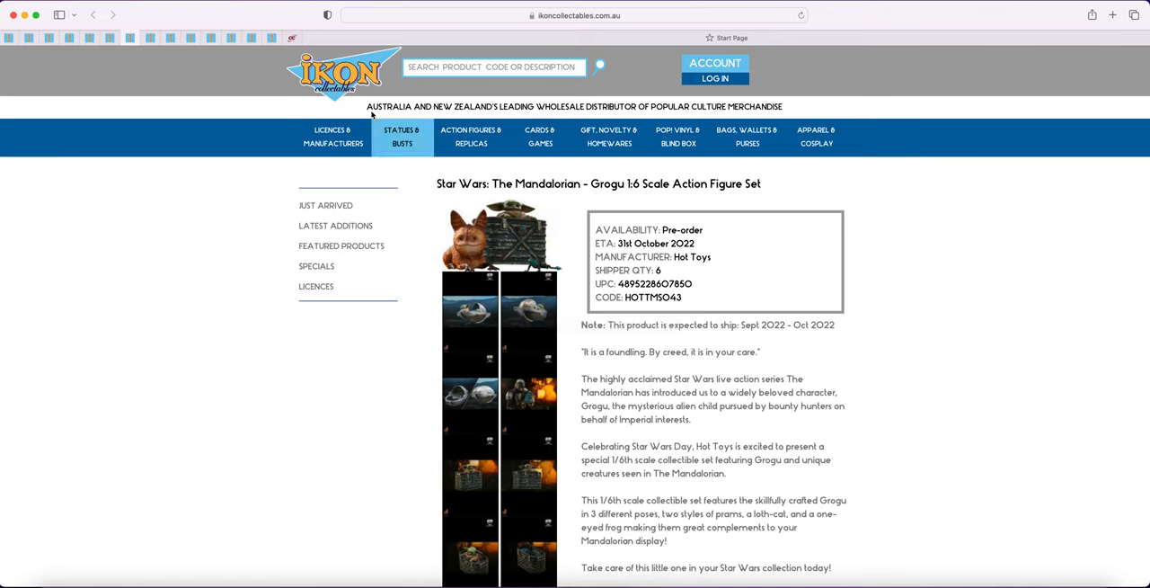
mouse_move(151, 36)
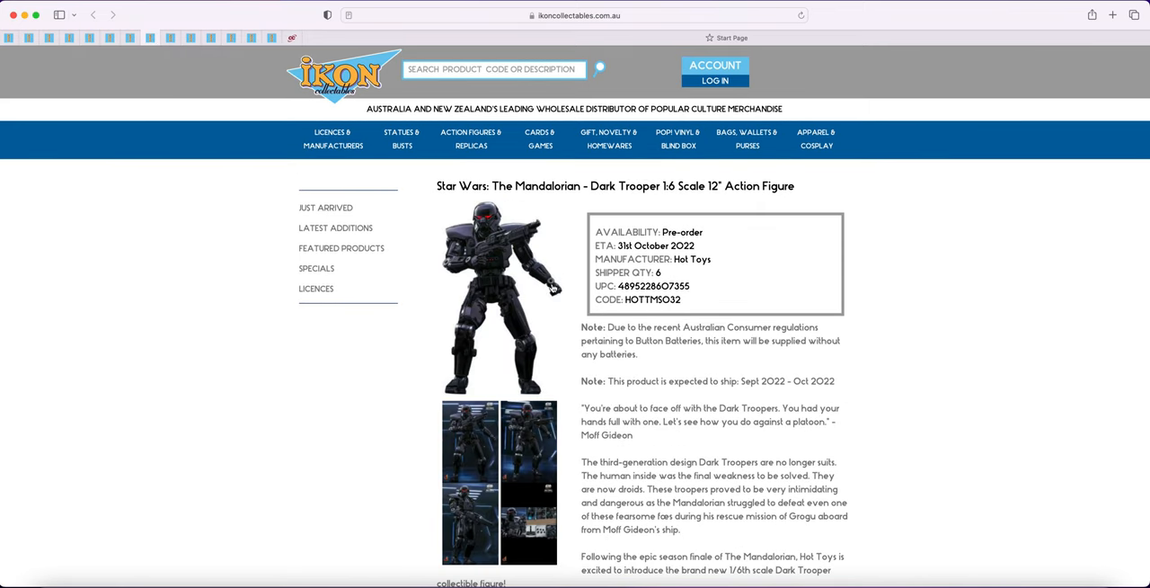
mouse_move(198, 36)
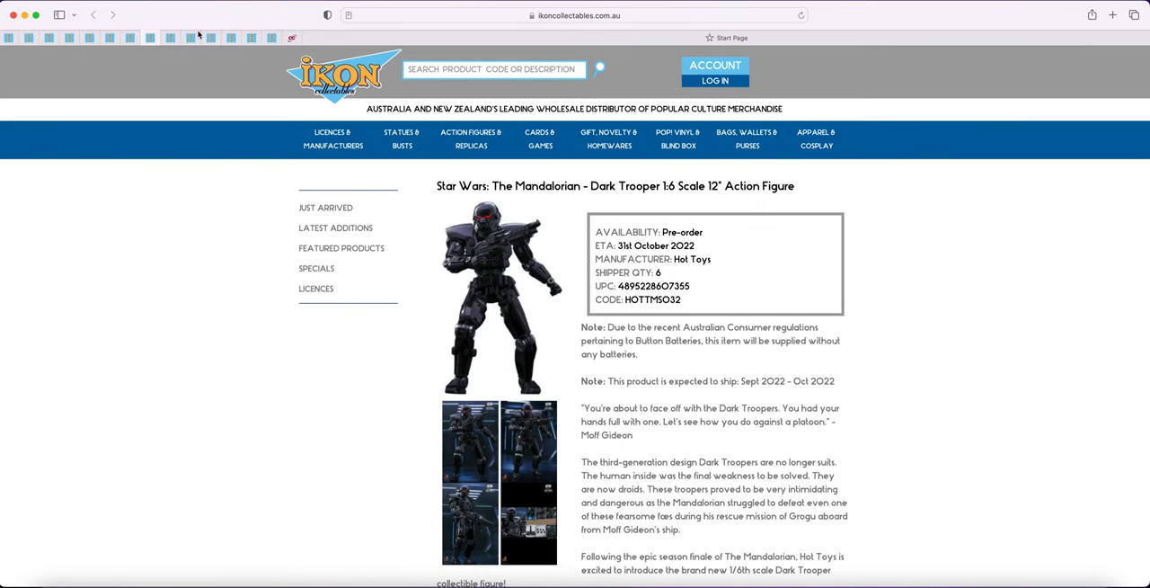
click(189, 37)
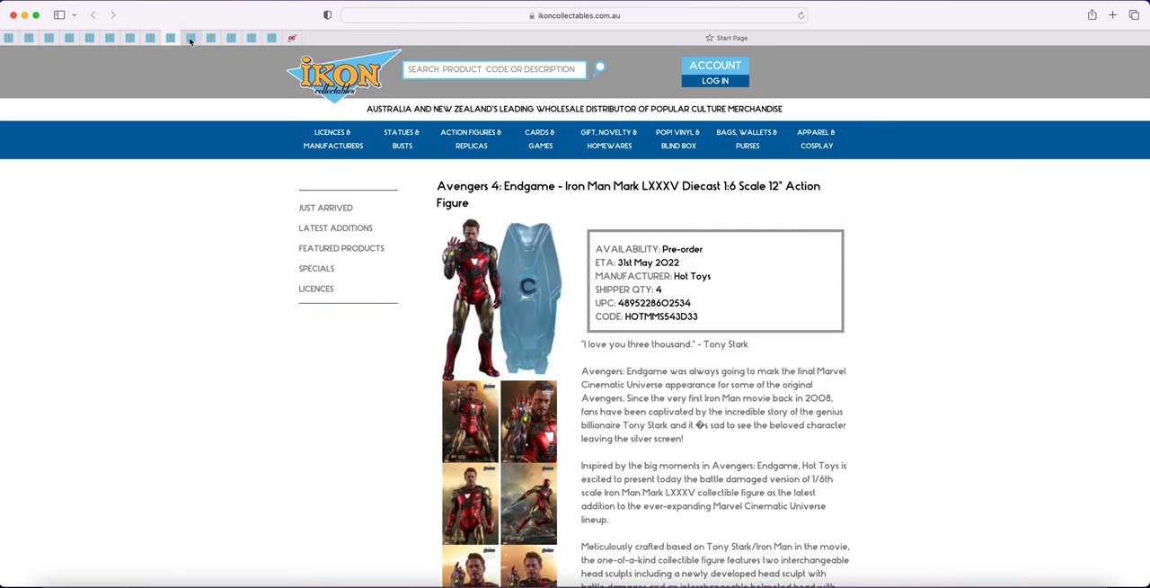
mouse_move(191, 38)
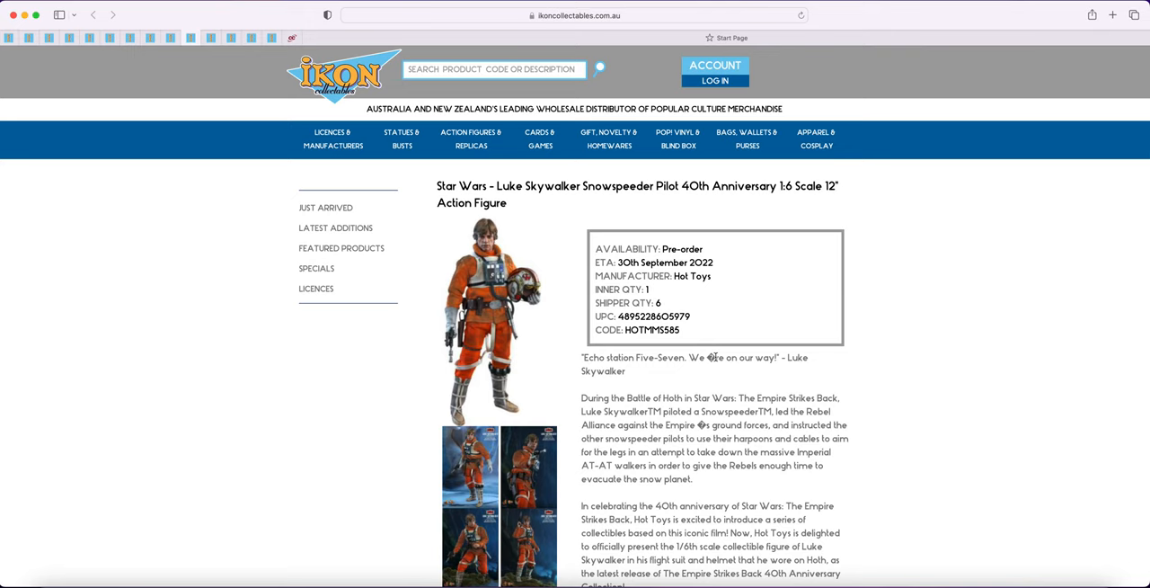
mouse_move(237, 45)
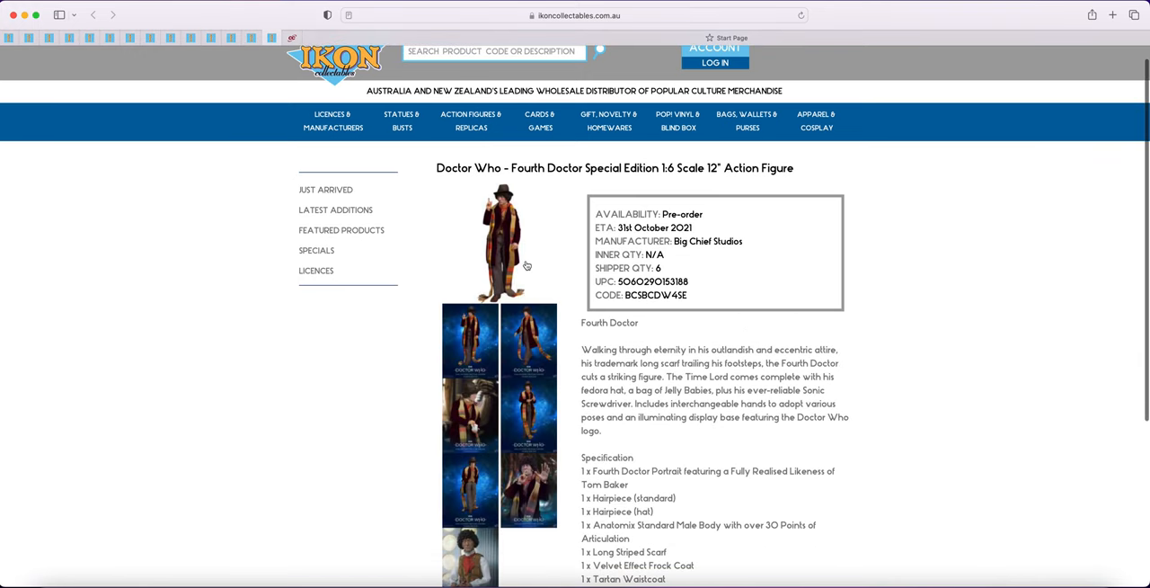
mouse_move(525, 266)
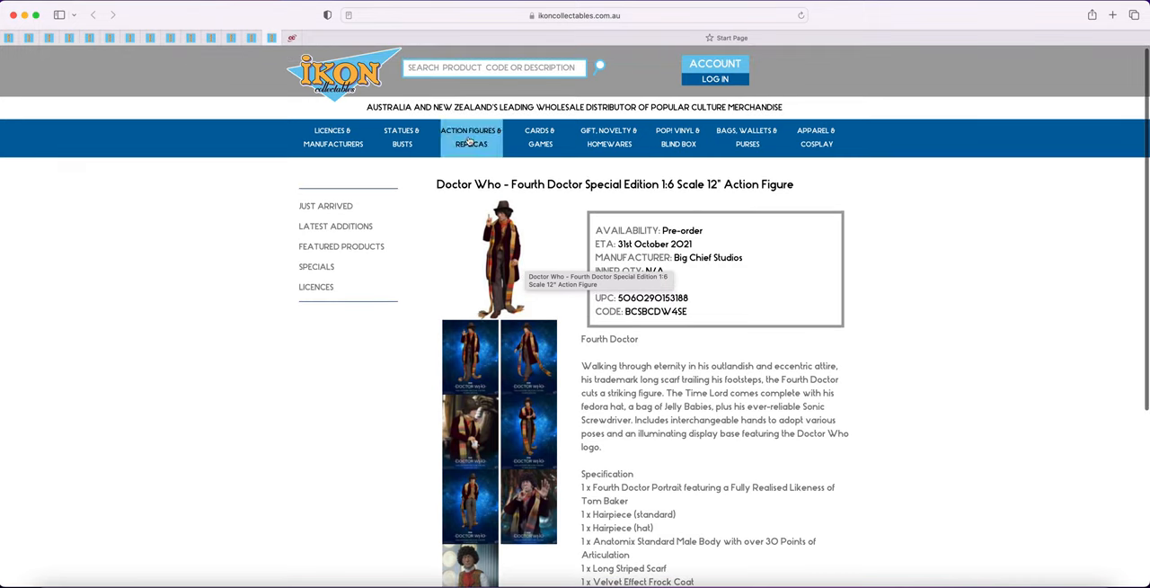
- Duplicate the Doctor Who product tab so it stays available in a second tab
right_click(10, 37)
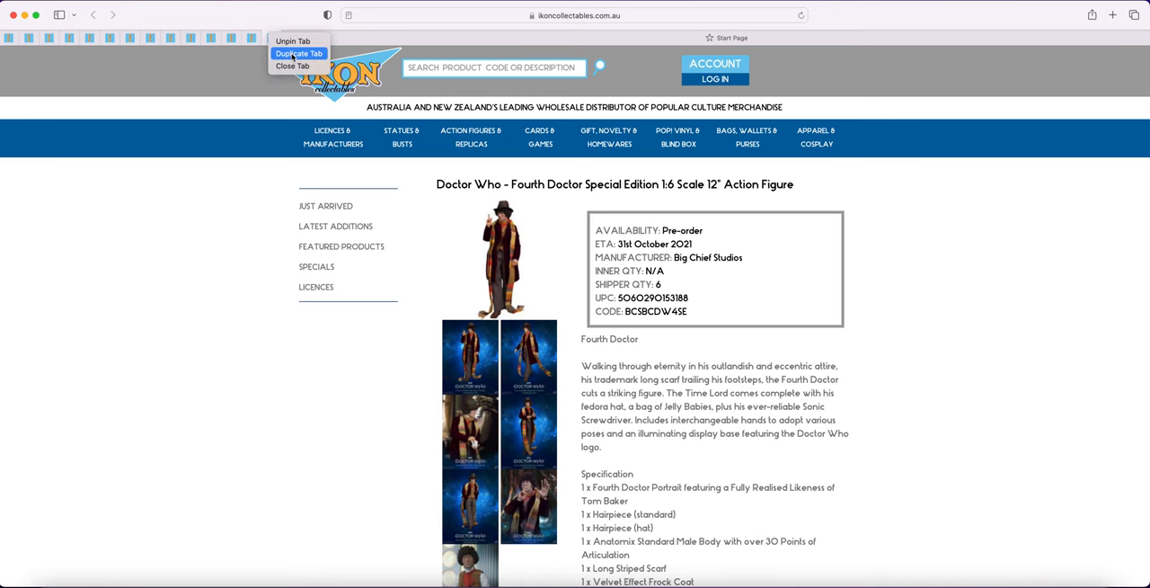
click(298, 54)
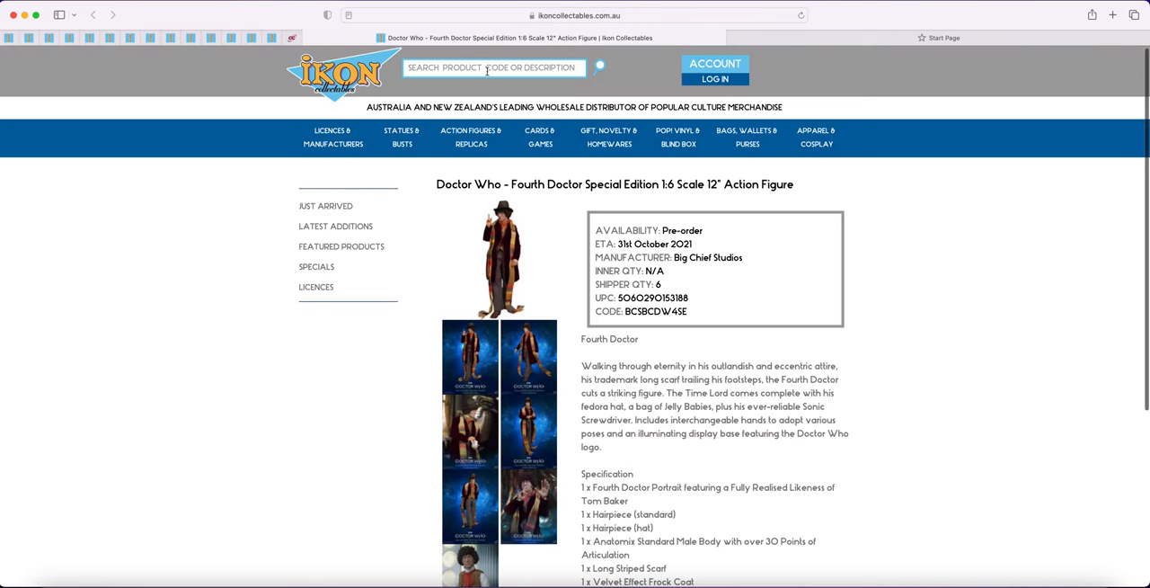
- Search the store for 'hot toys anakin' and look through the results
text(h)
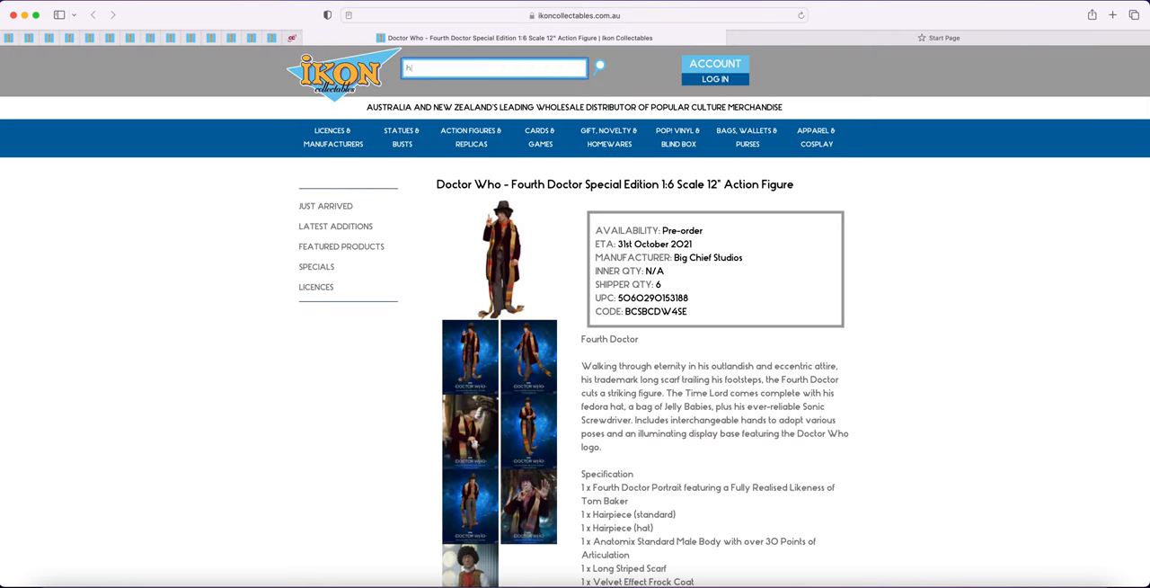
text(hot toys anakin)
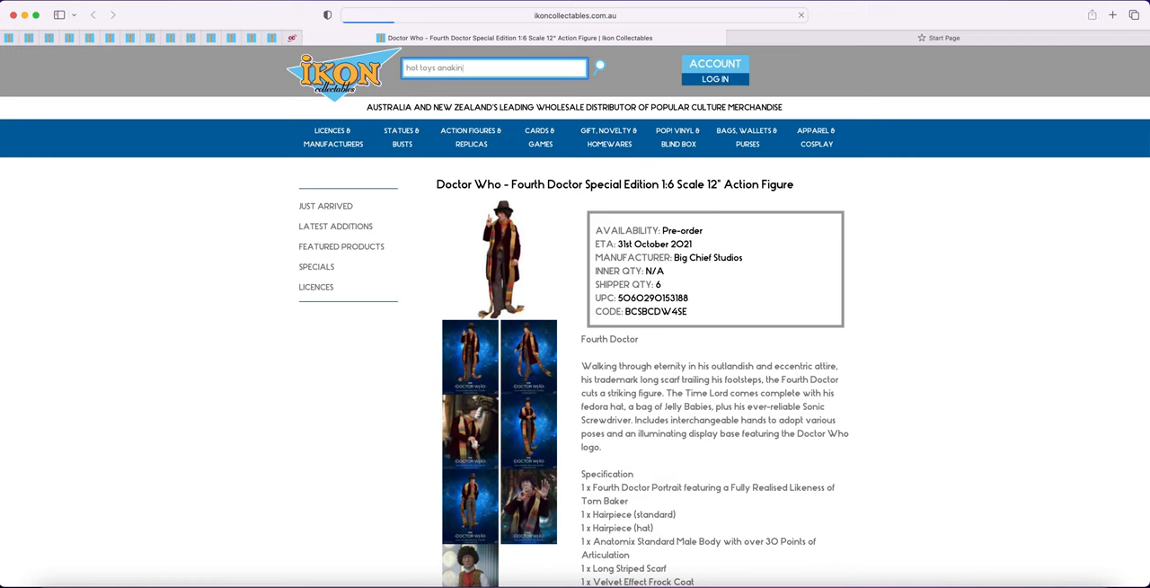
click(599, 69)
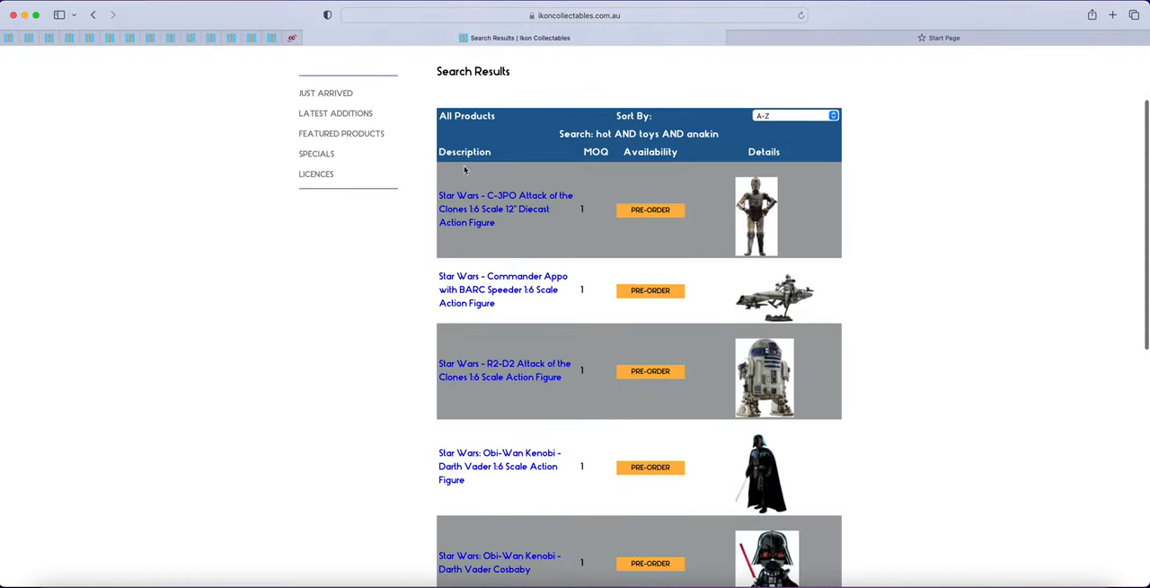
scroll(down, 3)
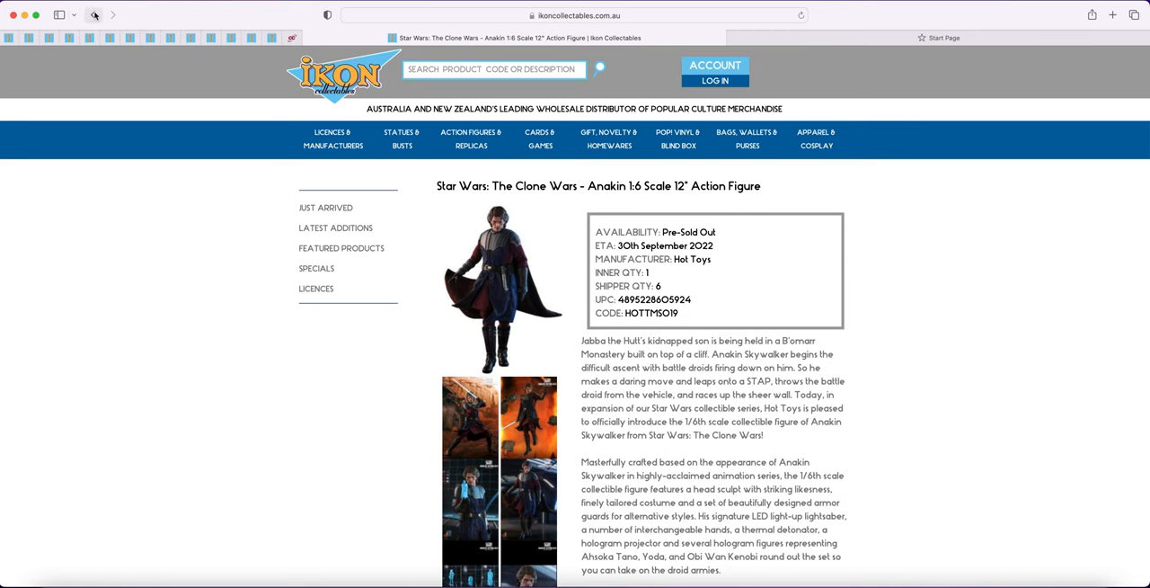
- Return to the hot toys anakin results and review each figure's availability
click(93, 15)
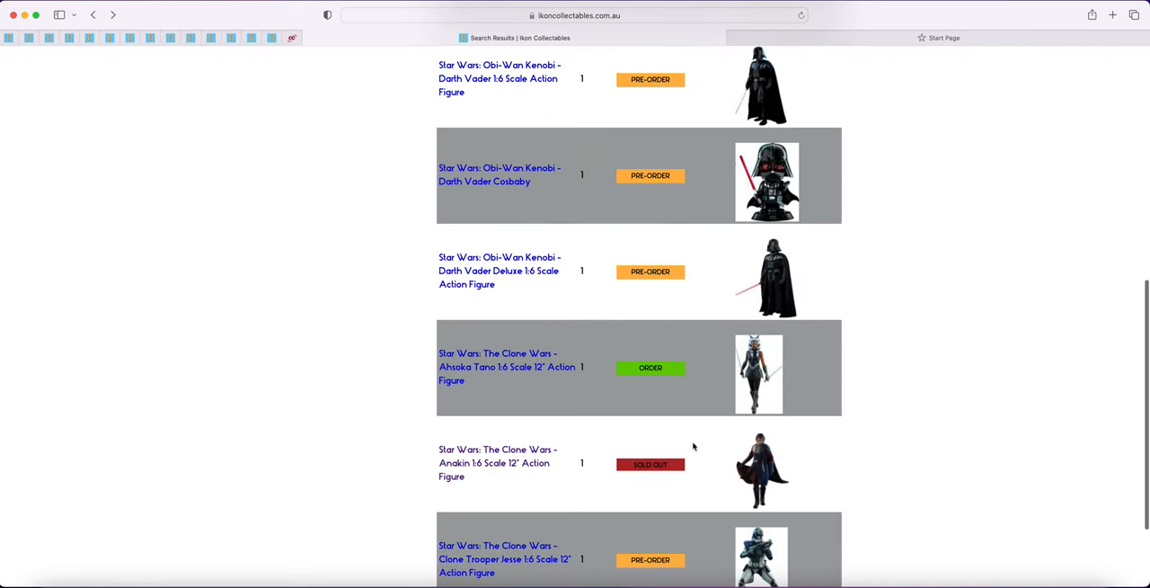
scroll(down, 3)
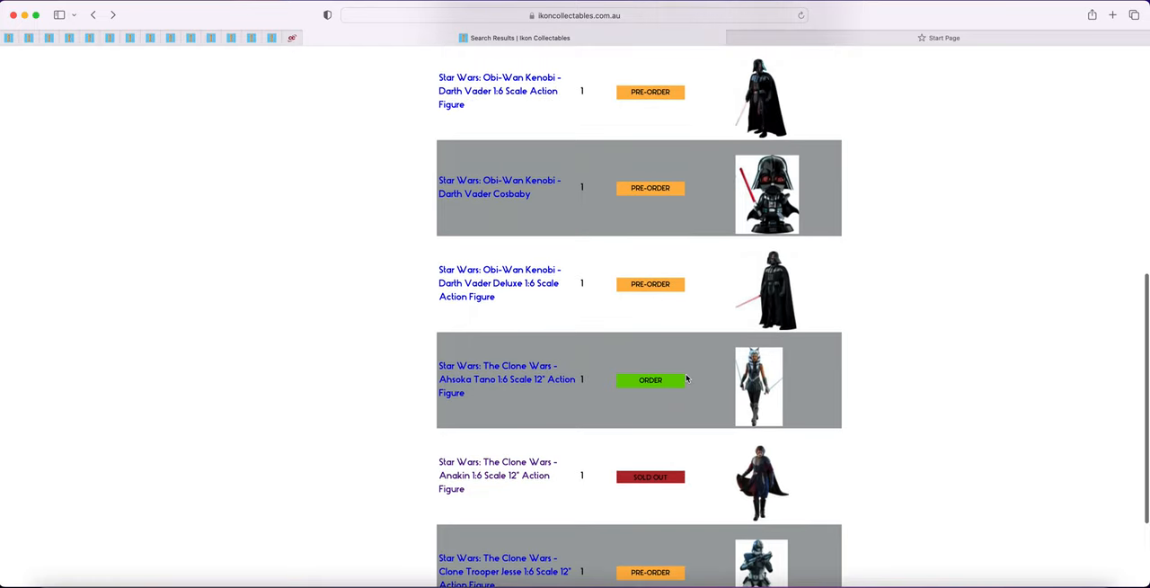
scroll(down, 3)
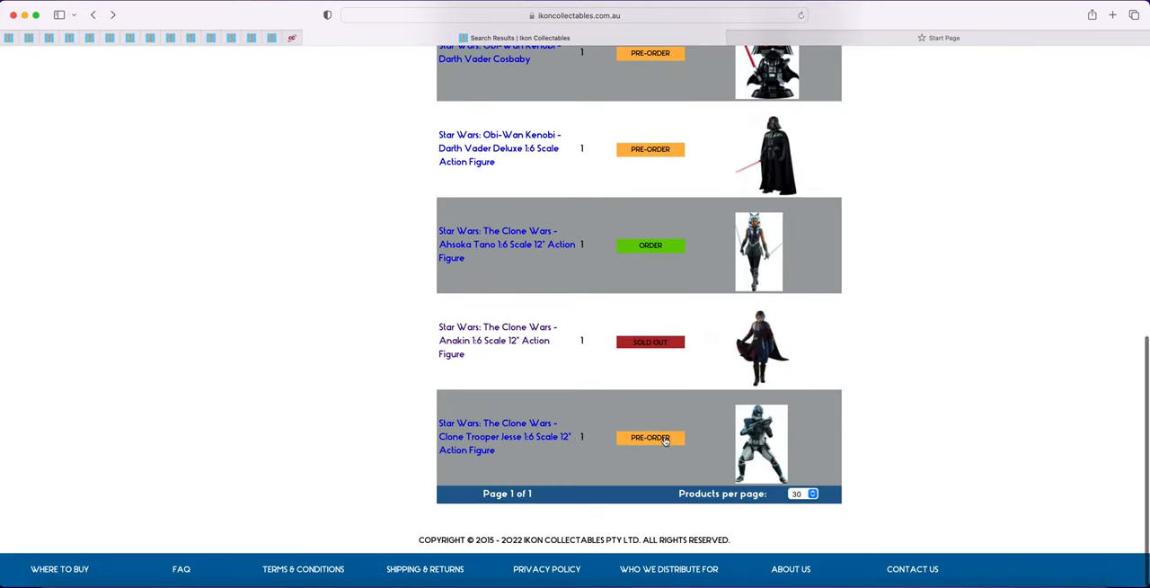
scroll(up, 3)
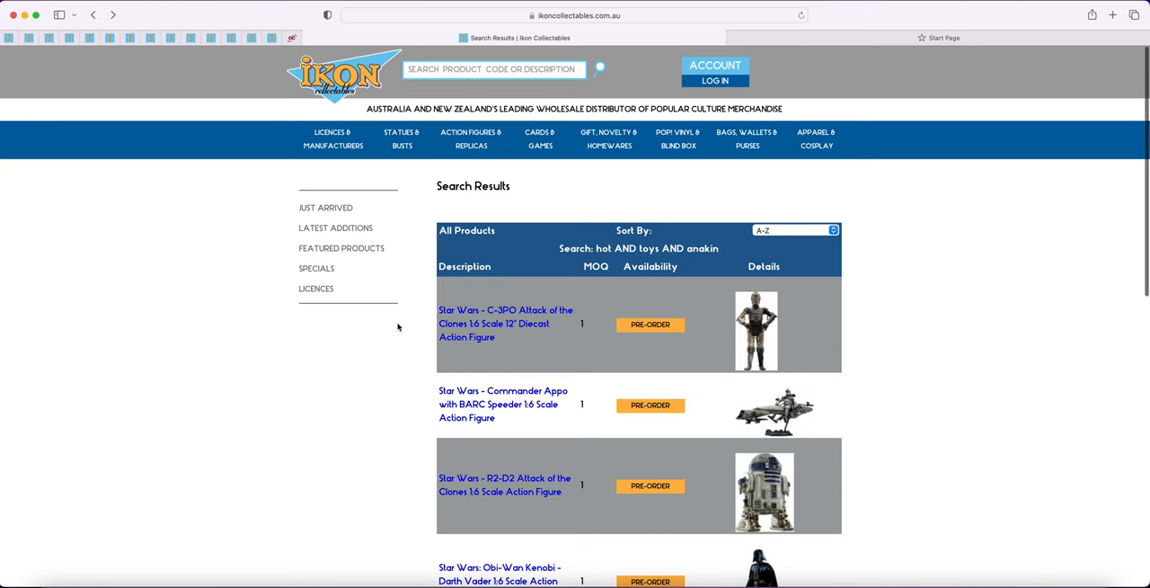
scroll(down, 3)
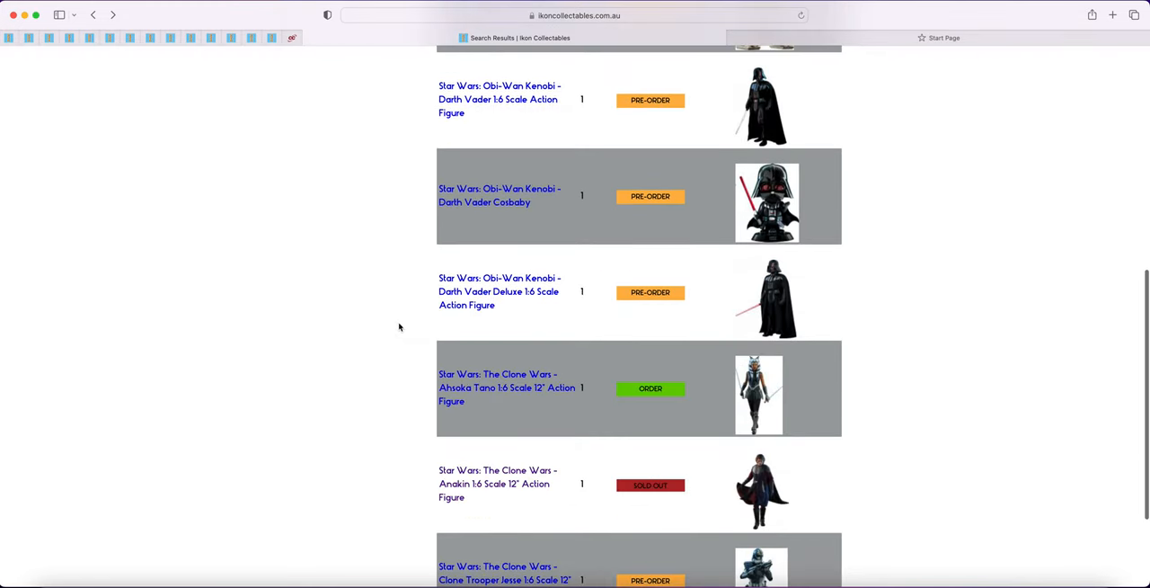
scroll(down, 3)
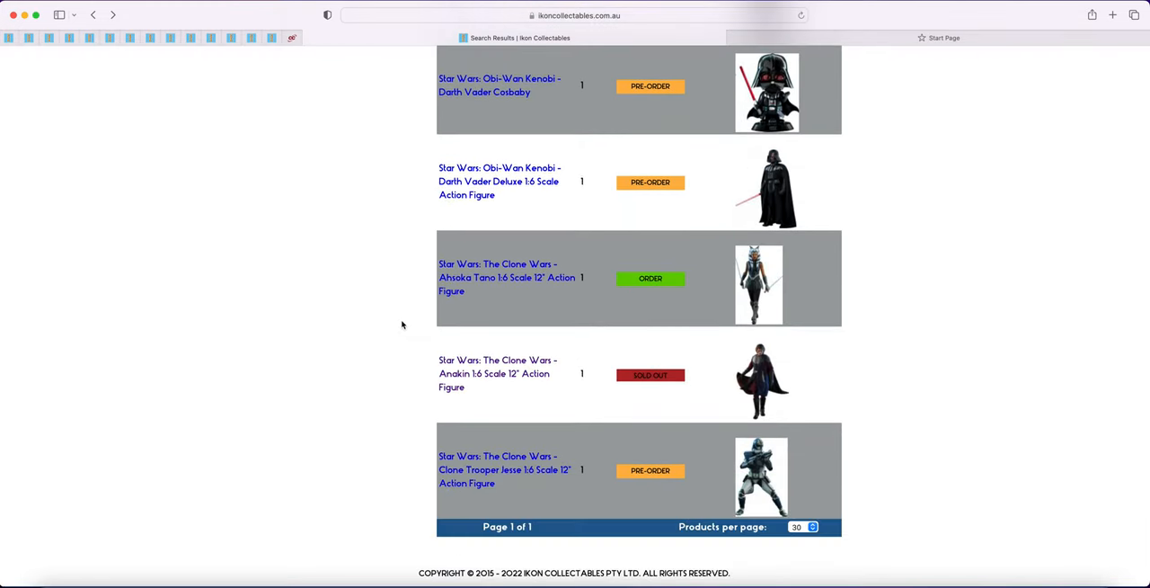
mouse_move(406, 323)
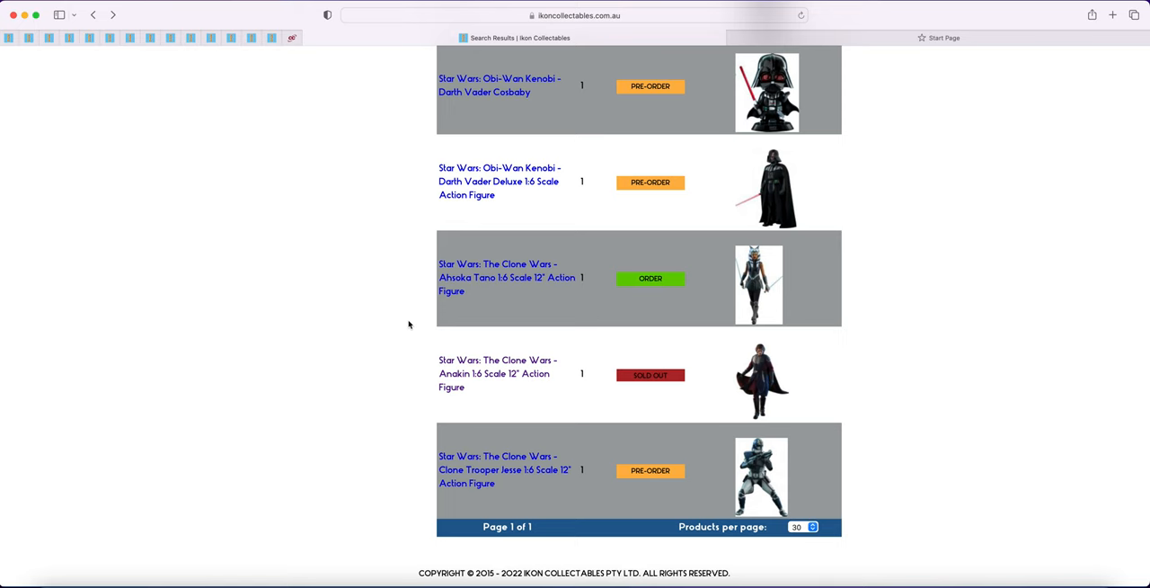
scroll(up, 3)
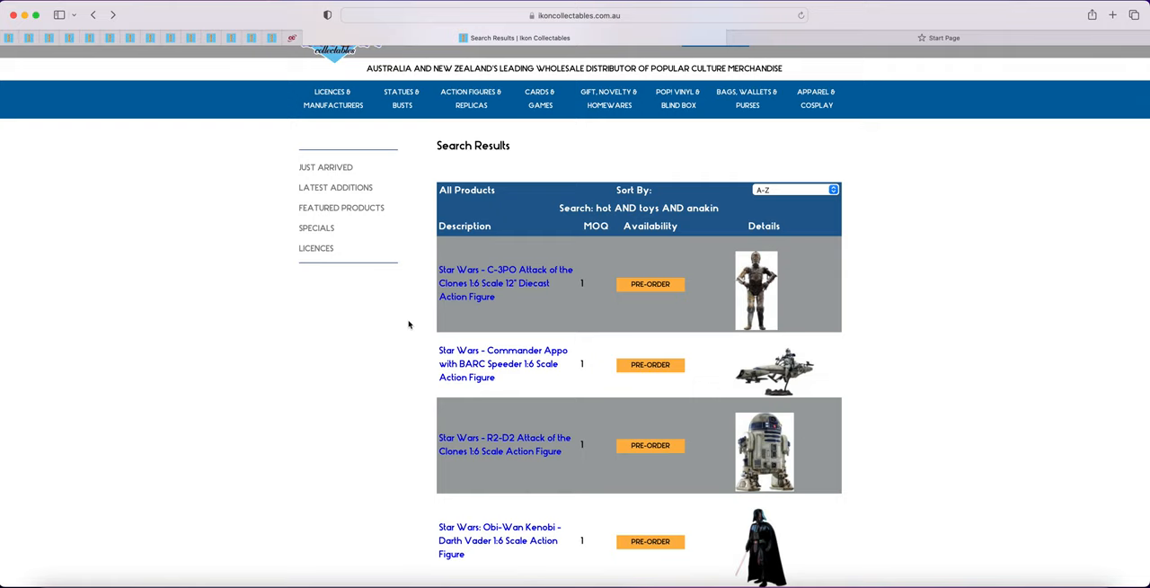
mouse_move(405, 313)
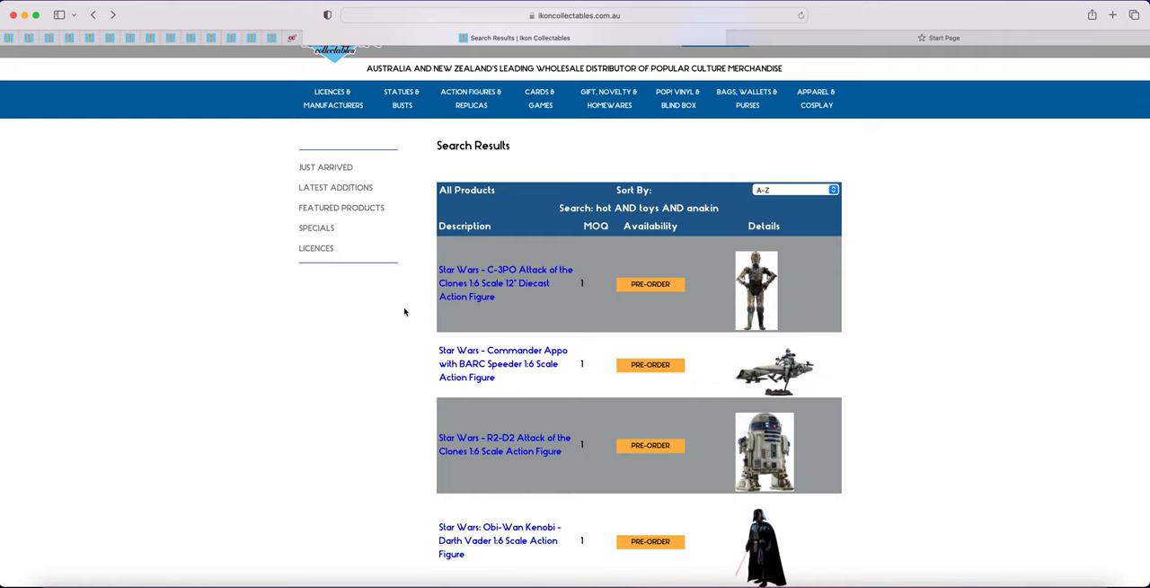
scroll(down, 3)
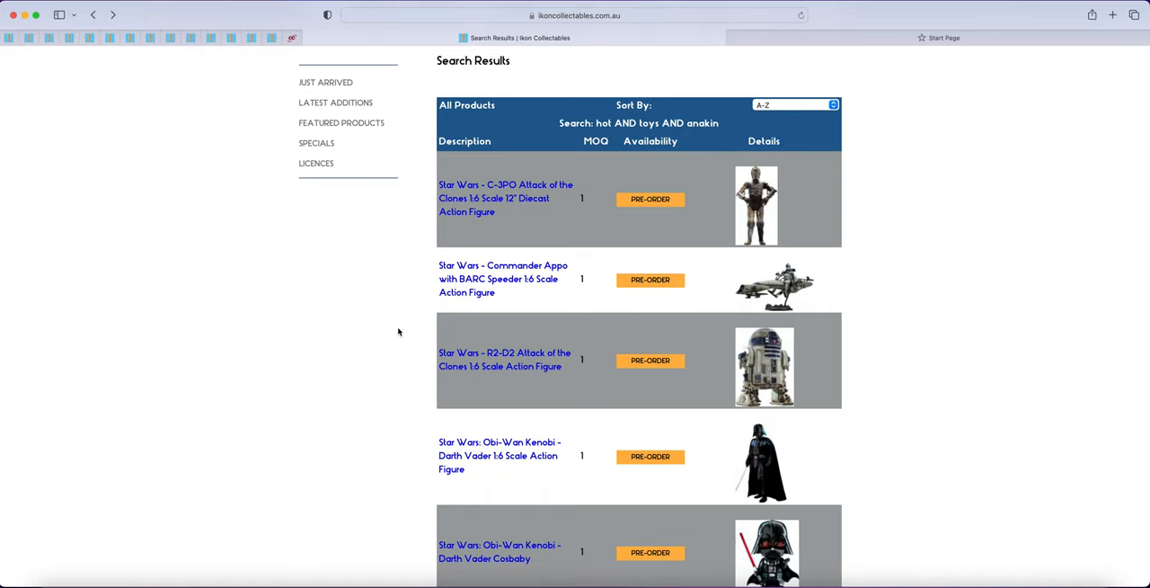
mouse_move(475, 189)
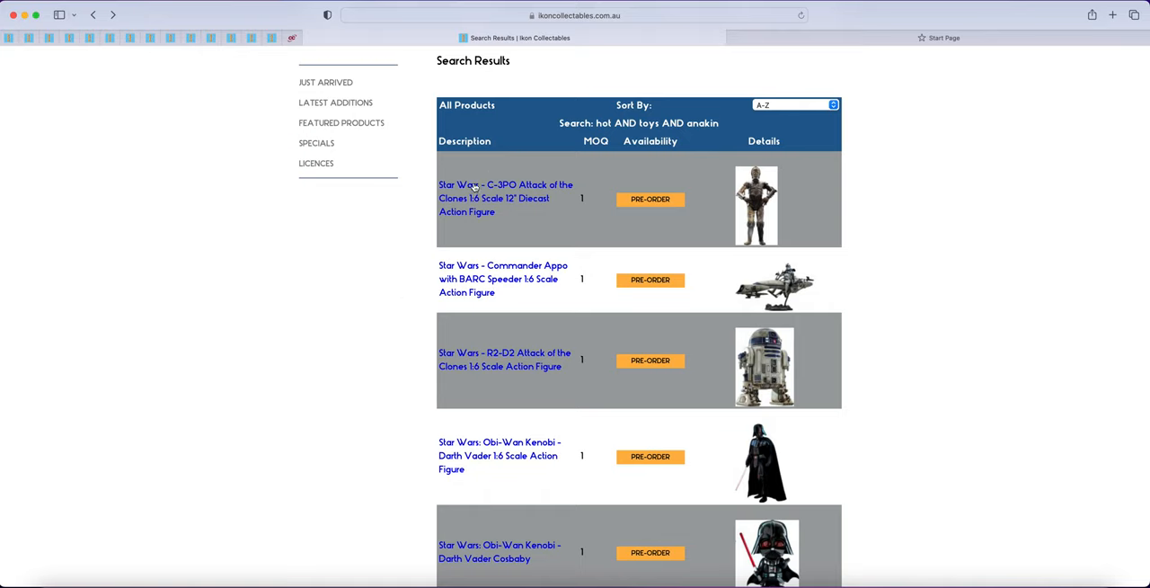